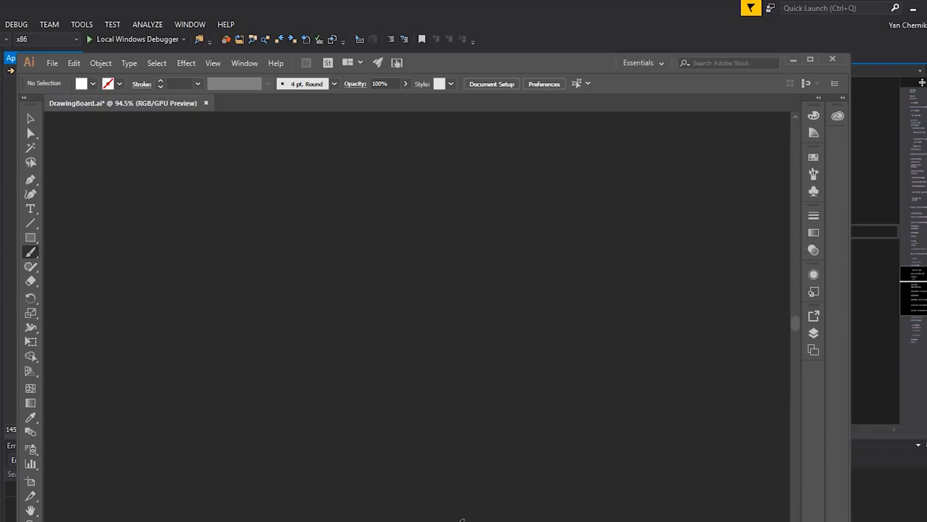
Freehand a rough square outline on the canvas with three brush strokes
drag(98, 330, 264, 282)
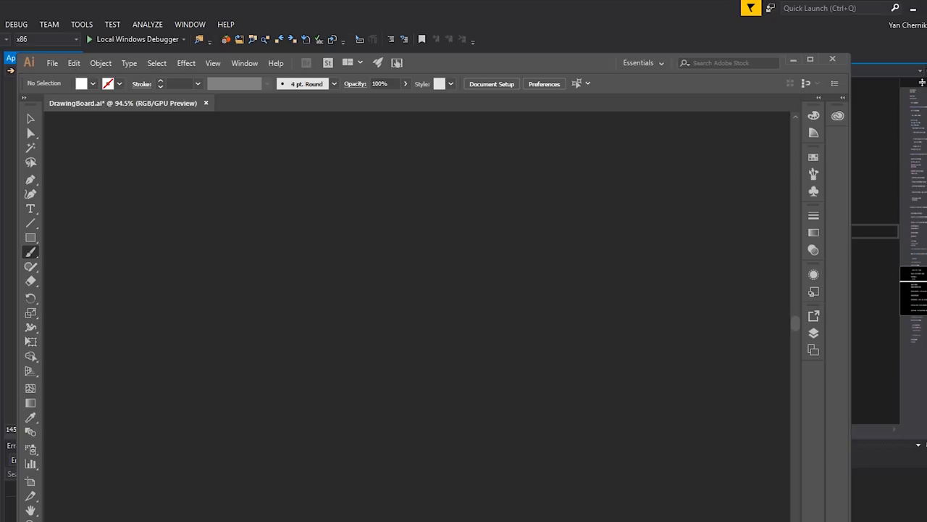
drag(107, 177, 301, 322)
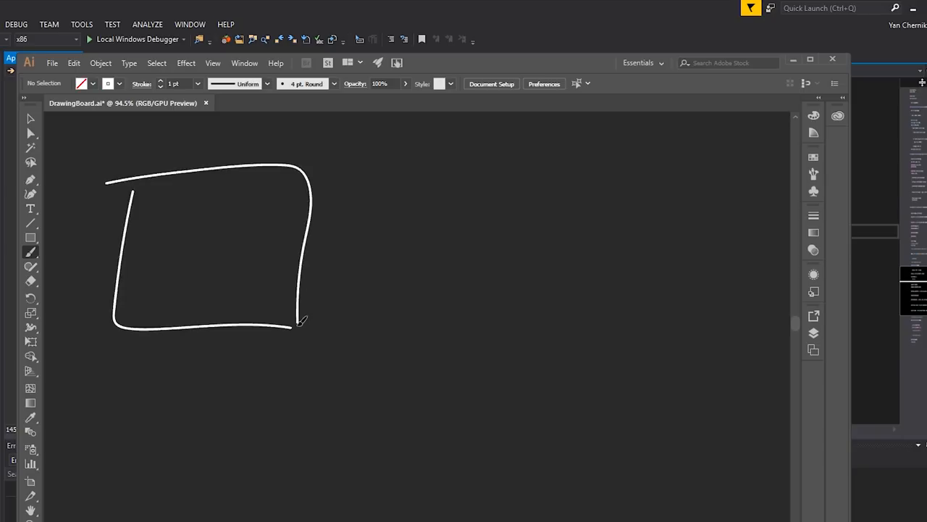
drag(109, 321, 316, 167)
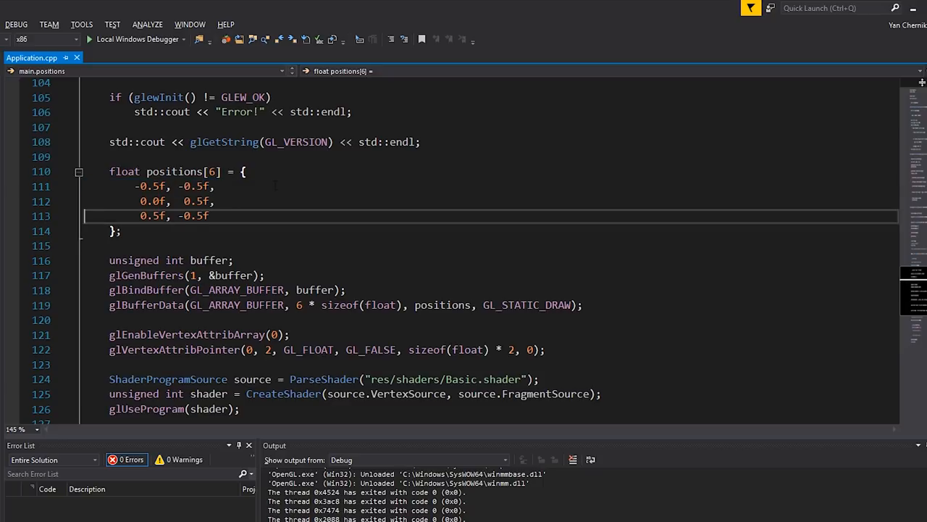
Place the cursor in the float positions array of Application.cpp
click(145, 200)
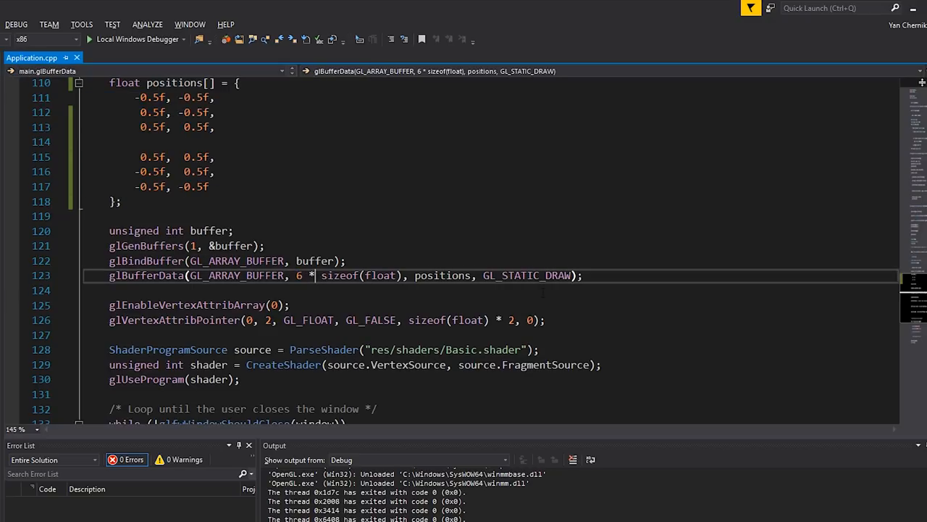
Make glBufferData size 6 * 2 * sizeof(float) and glDrawArrays count 6 instead of 3
text(2 *)
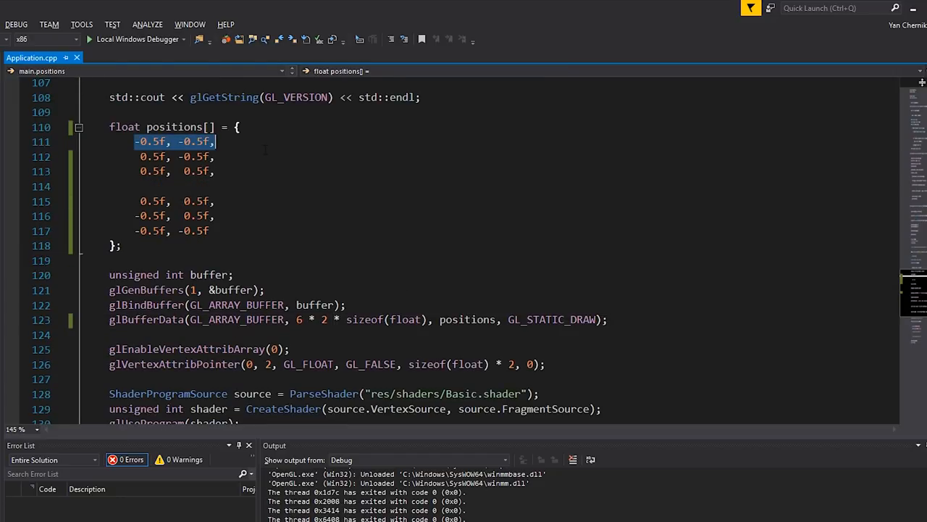
click(311, 319)
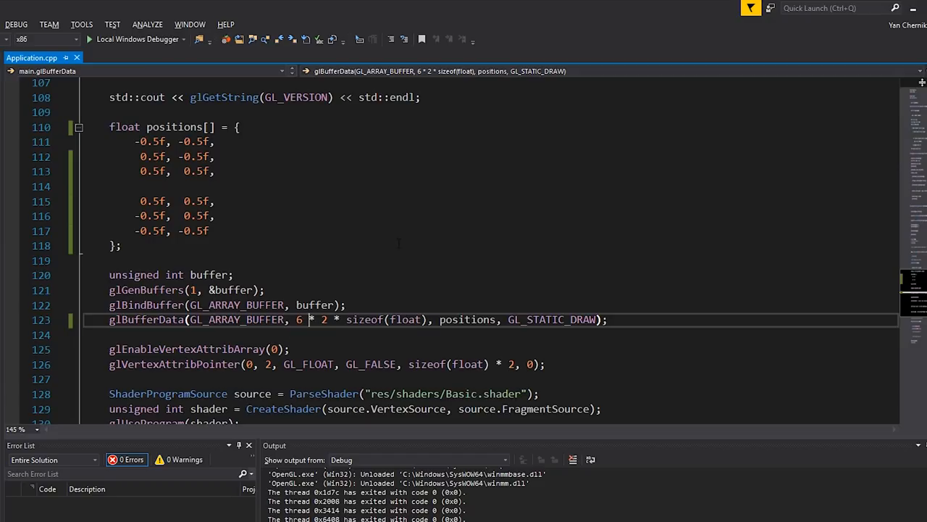
scroll(down, 3)
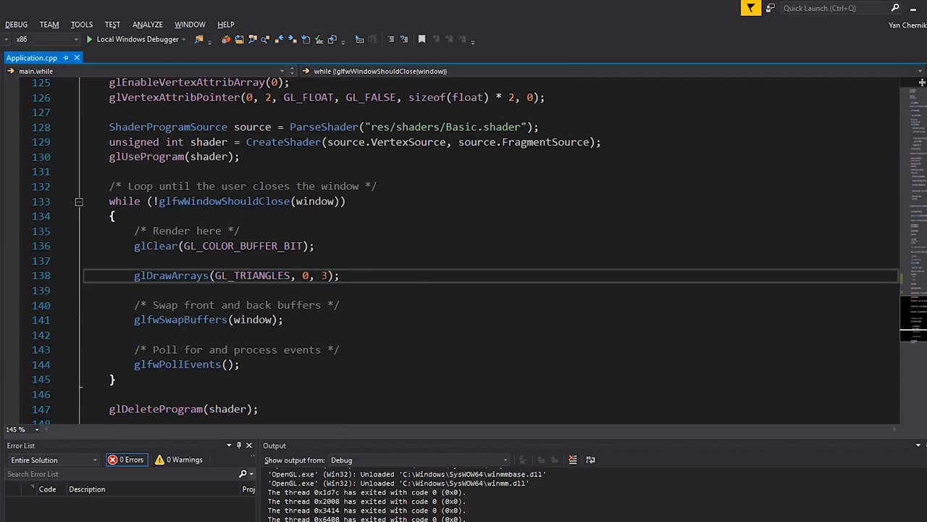
key(Backspace)
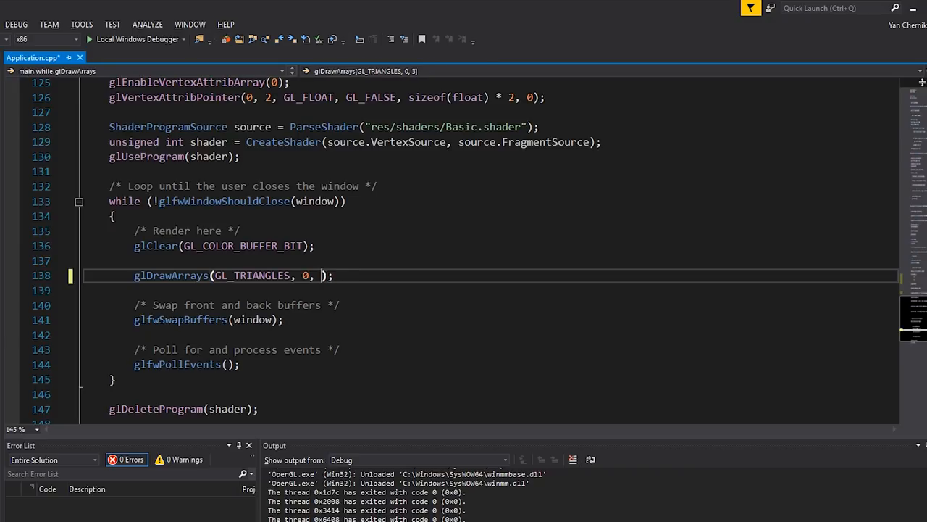
text(6)
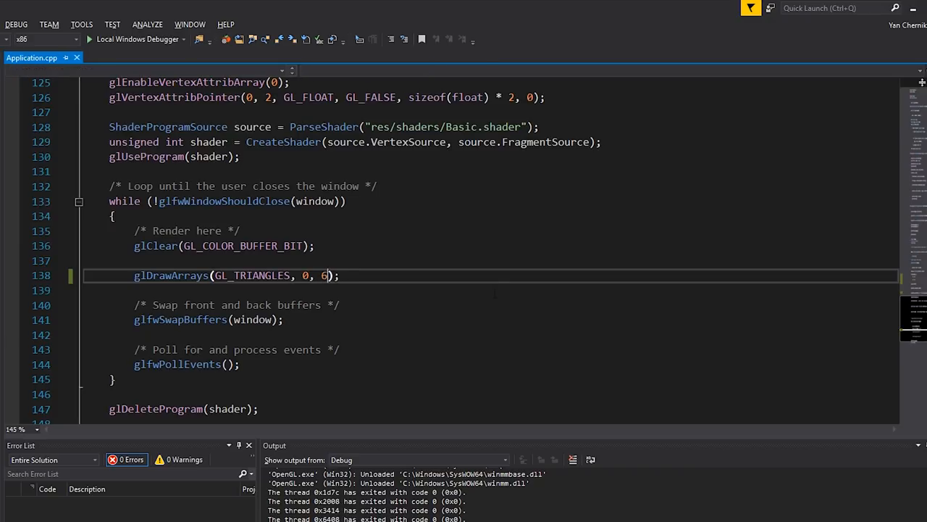